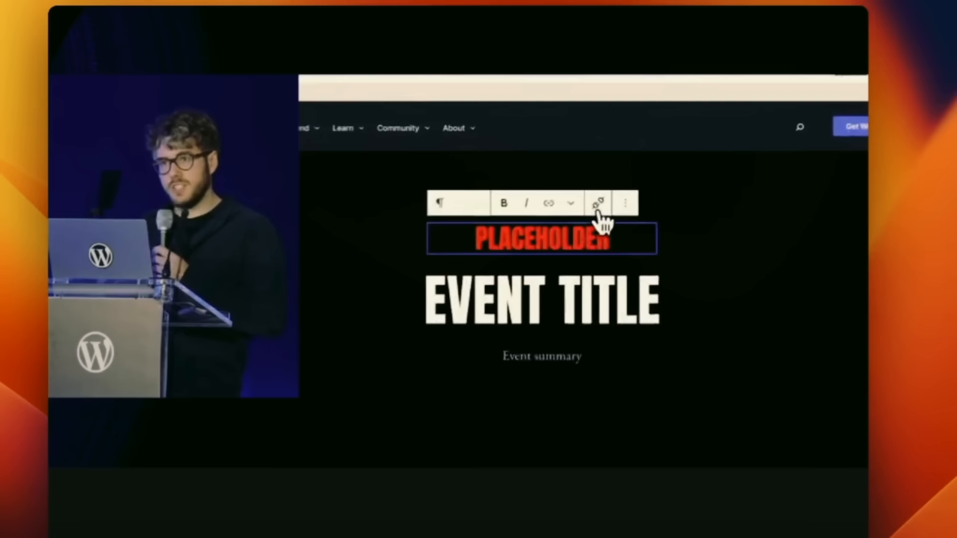
# Step: Bind the red PLACEHOLDER heading's text to the 'Location and date' custom field
pyautogui.click(598, 202)
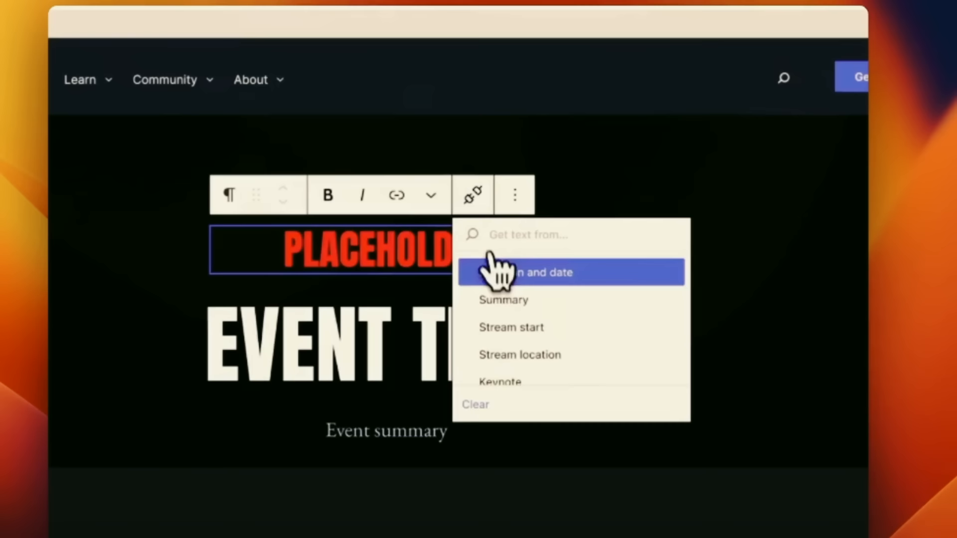
pyautogui.click(531, 272)
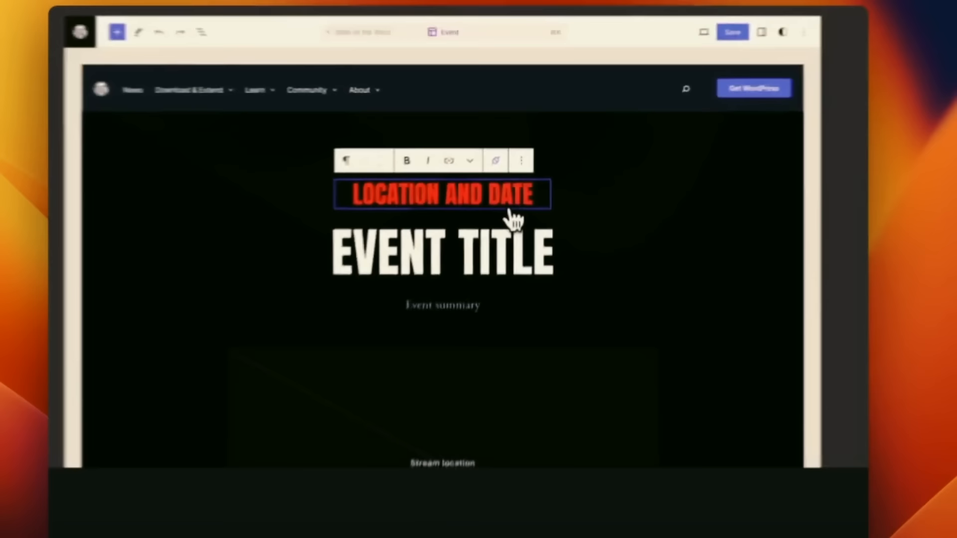